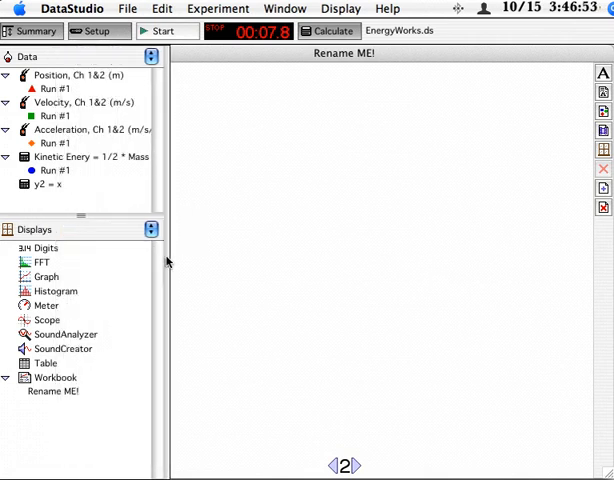
# Graph the Position data and start recording a second run onto it.
pyautogui.click(77, 75)
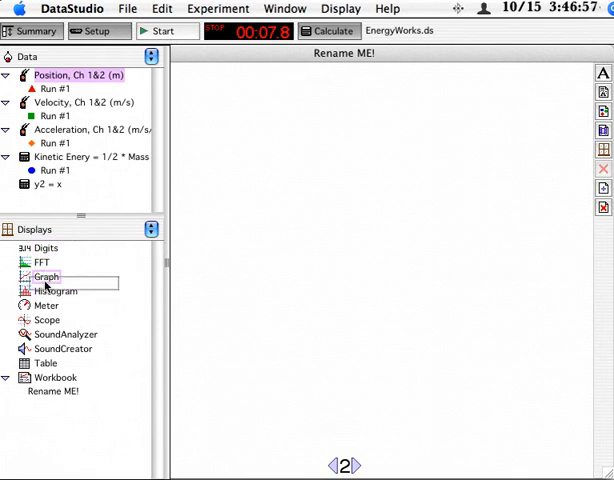
pyautogui.doubleClick(46, 276)
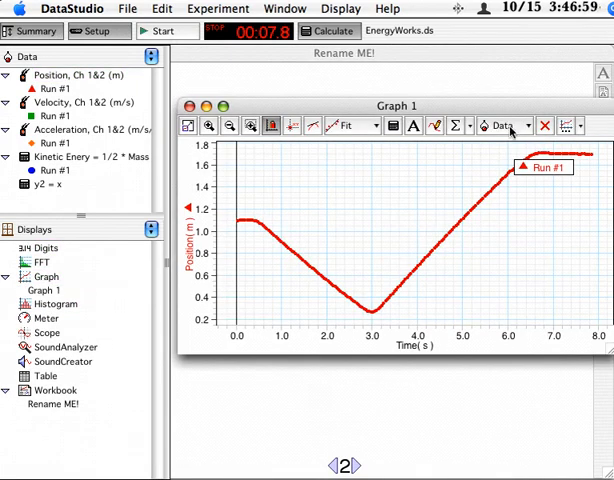
pyautogui.moveTo(403, 171)
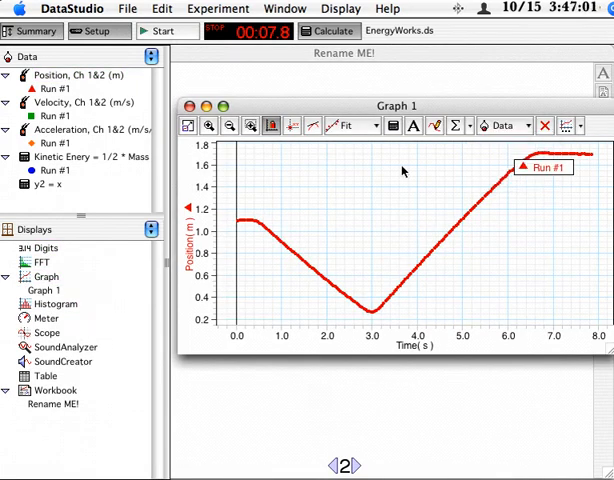
pyautogui.click(165, 30)
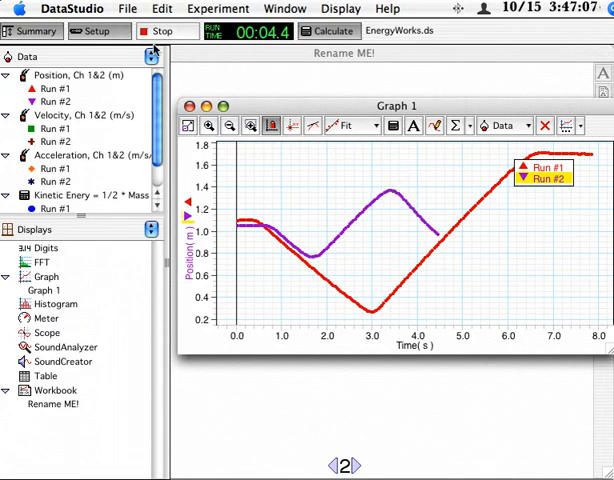
# Stop Run #2 and rescale the graph so both runs show from -1 to 8 s.
pyautogui.click(167, 31)
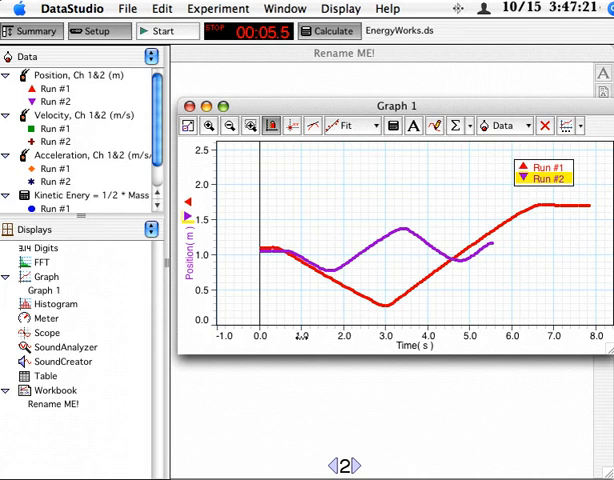
pyautogui.click(348, 125)
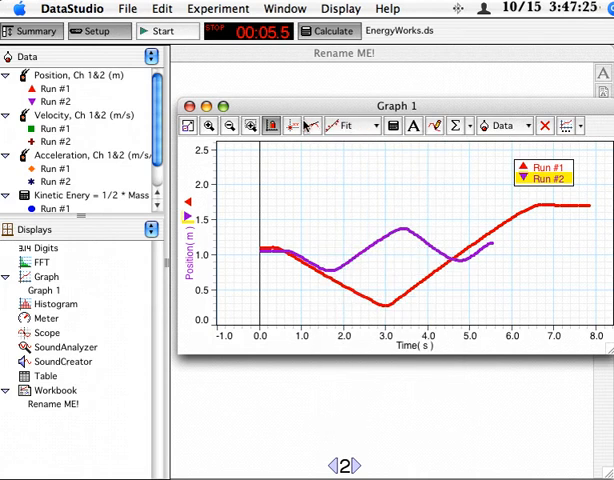
pyautogui.click(543, 167)
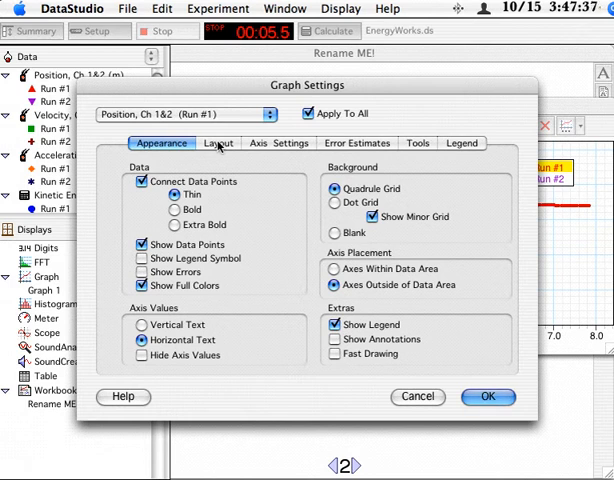
pyautogui.moveTo(143, 262)
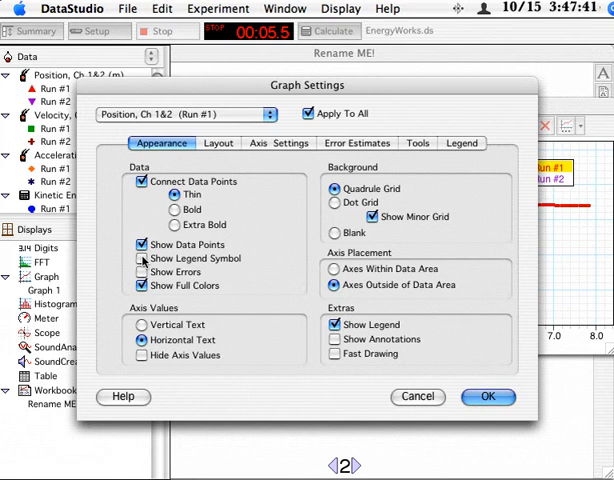
# Turn on legend run symbols and measurement names, then reopen Graph Settings.
pyautogui.click(461, 143)
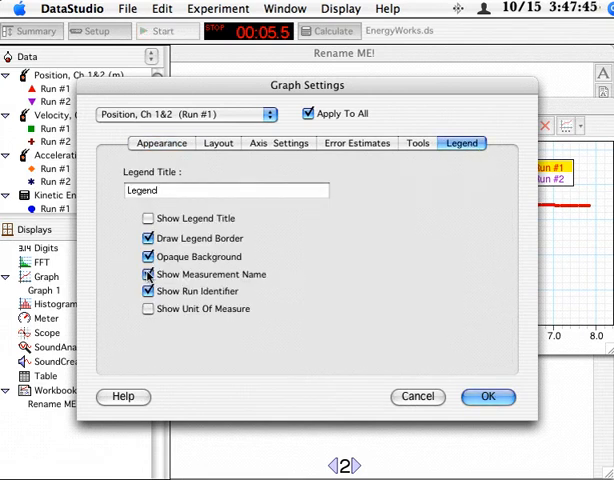
pyautogui.click(487, 396)
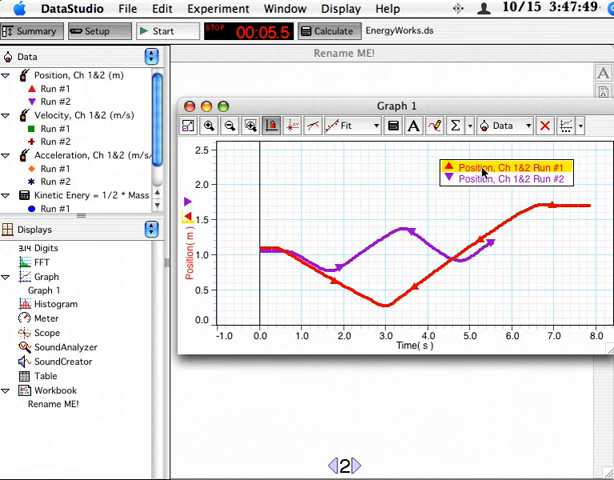
pyautogui.moveTo(375, 180)
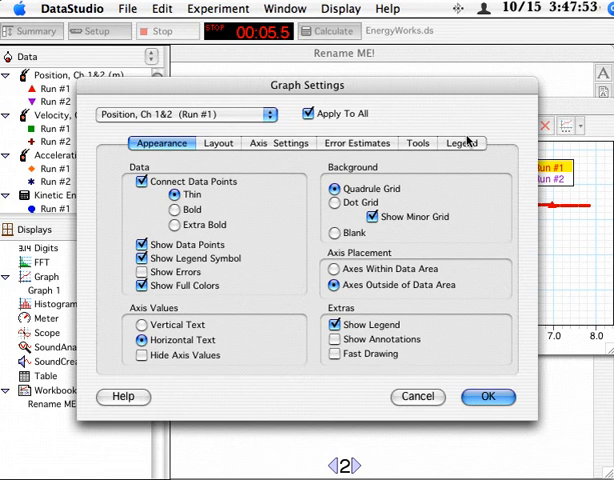
pyautogui.click(461, 143)
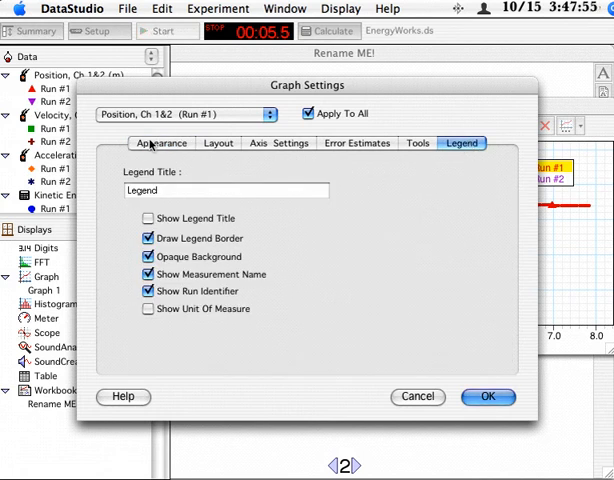
pyautogui.click(161, 143)
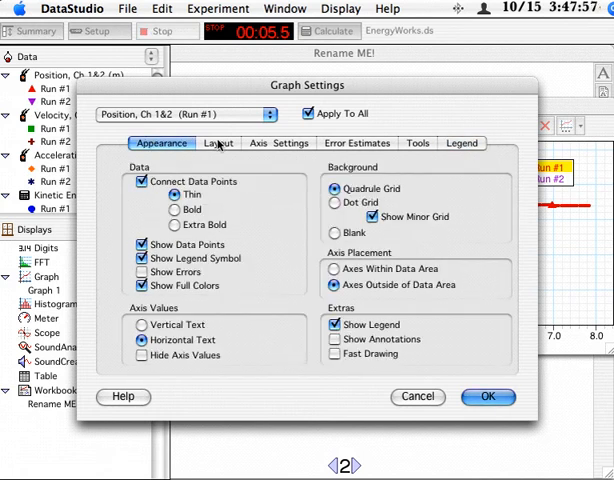
pyautogui.click(218, 143)
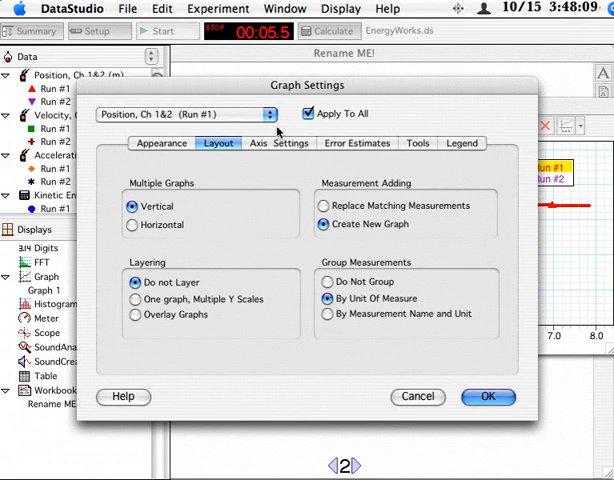
pyautogui.click(278, 143)
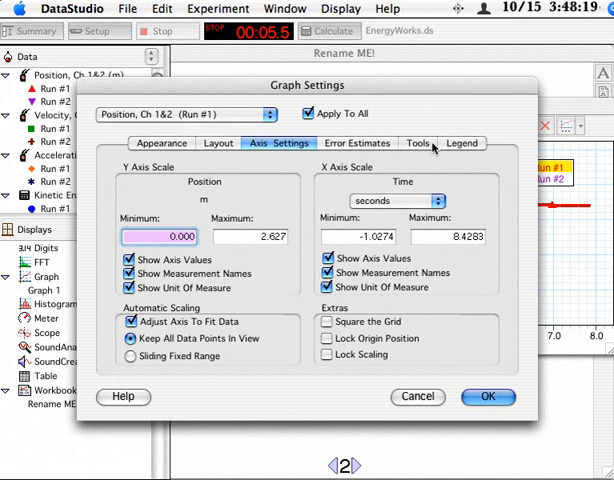
pyautogui.click(417, 143)
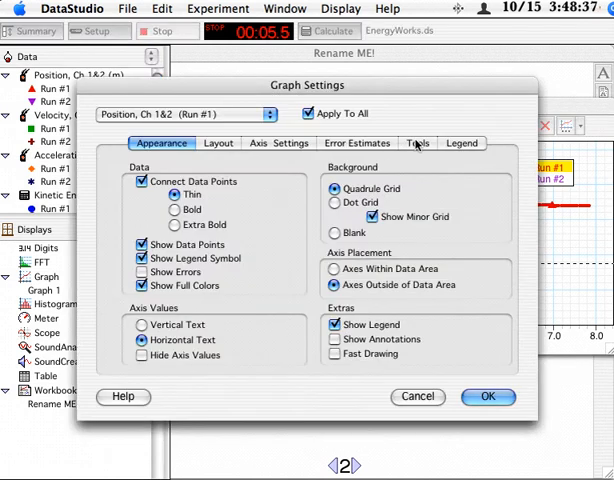
# Set the smart tool to Delta Y/X with Result and apply the graph settings.
pyautogui.click(418, 143)
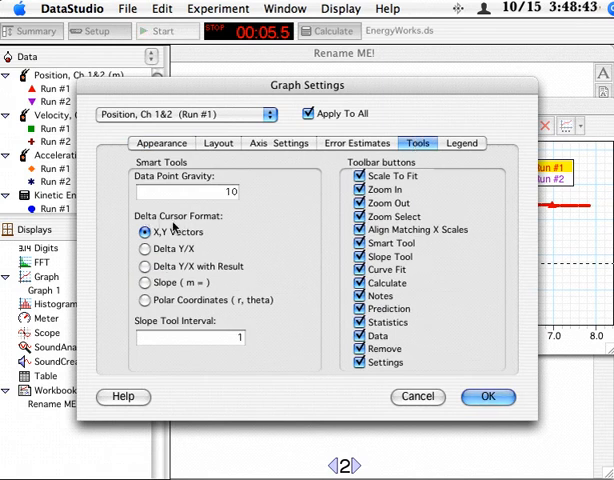
pyautogui.click(145, 267)
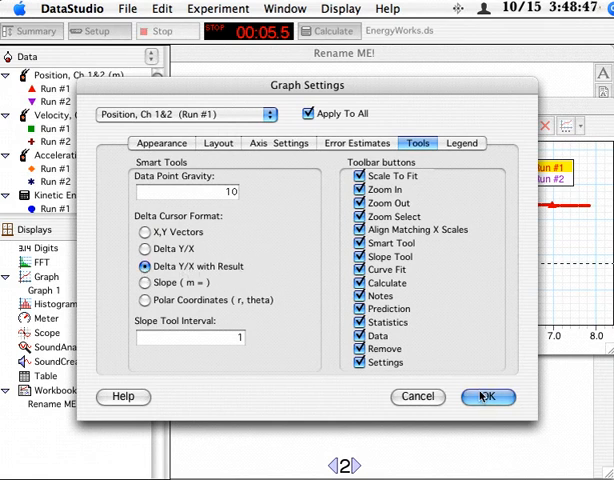
pyautogui.click(487, 397)
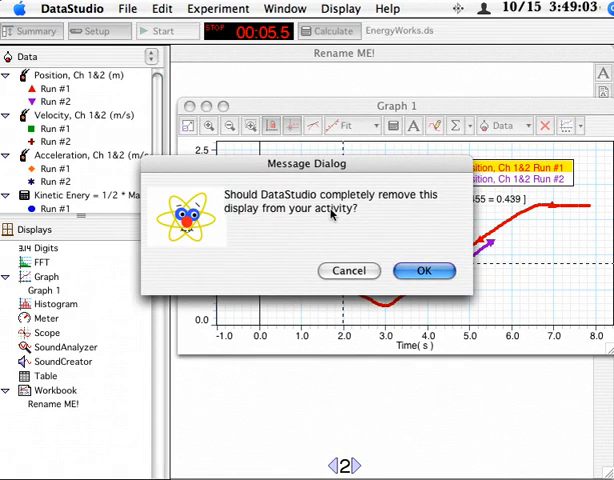
# Confirm removing Graph 1, then add a new Graph display to the page.
pyautogui.click(424, 270)
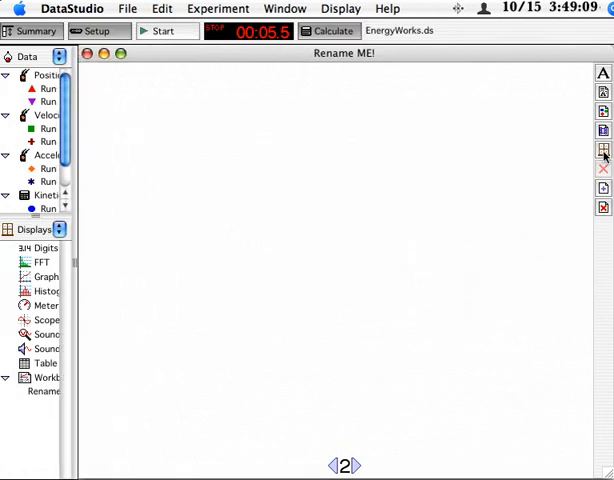
pyautogui.click(603, 150)
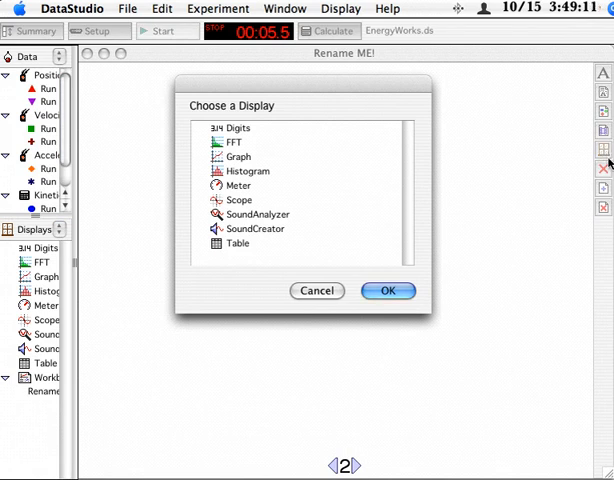
pyautogui.moveTo(538, 147)
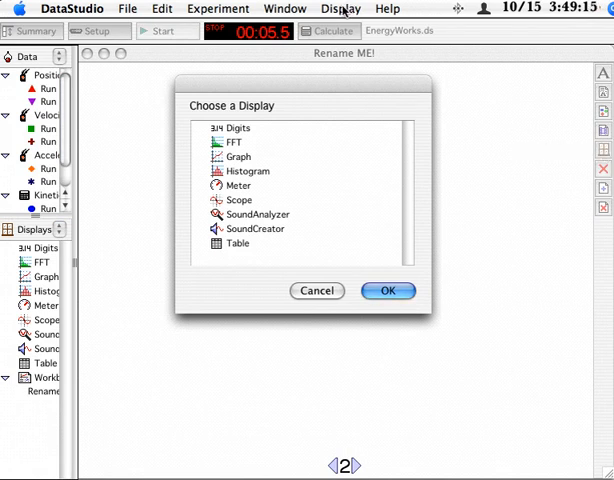
pyautogui.click(238, 157)
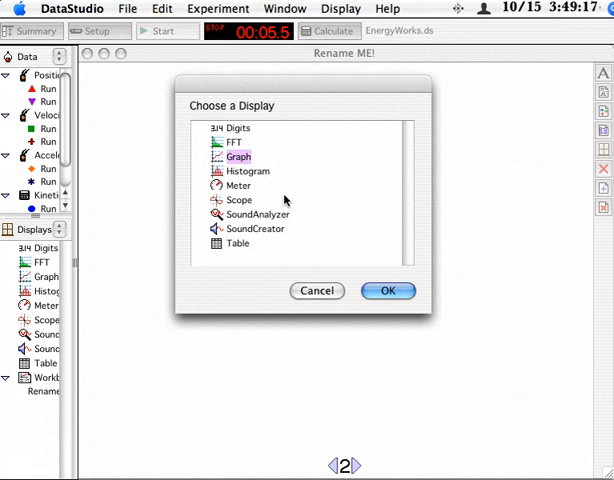
# Place the new graph and plot Position and Velocity for both runs.
pyautogui.click(388, 291)
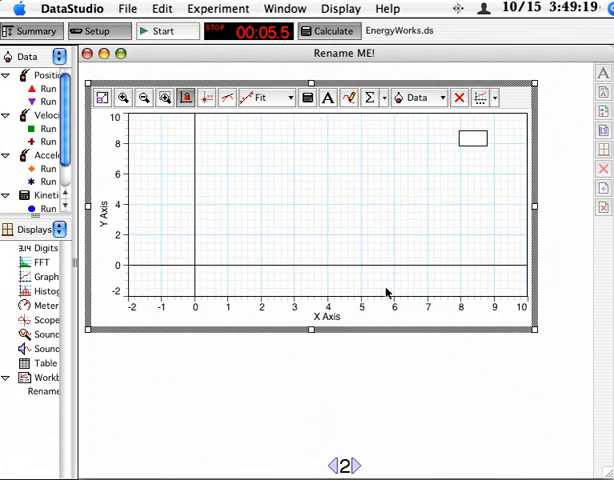
pyautogui.click(413, 97)
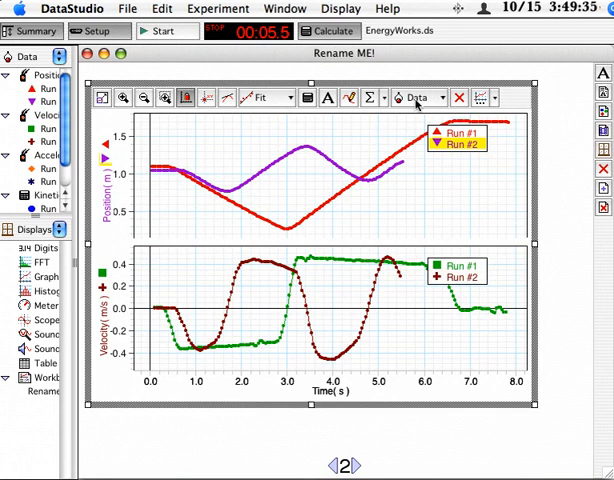
# Uncheck Run #2 in the position plot and Run #1 in the velocity plot.
pyautogui.click(418, 97)
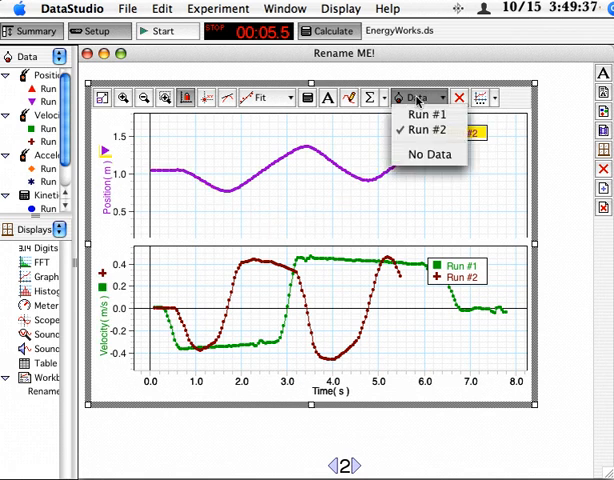
pyautogui.click(429, 153)
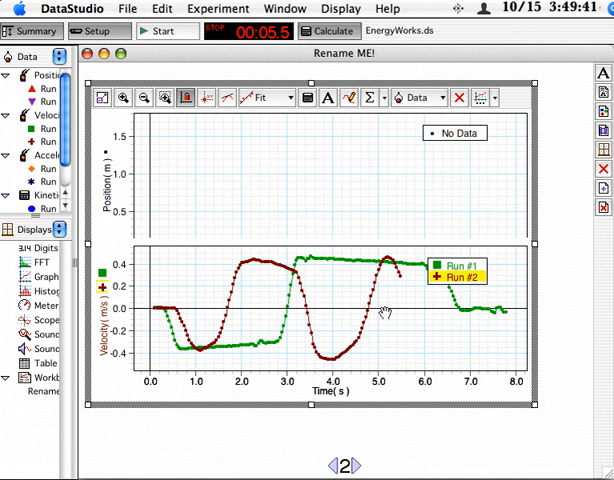
pyautogui.click(418, 97)
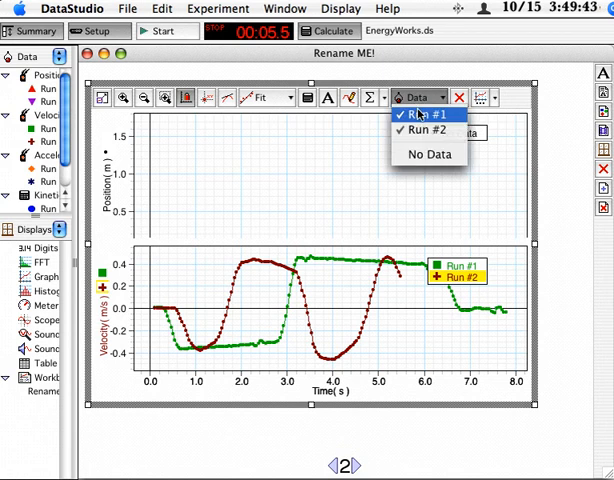
pyautogui.click(427, 115)
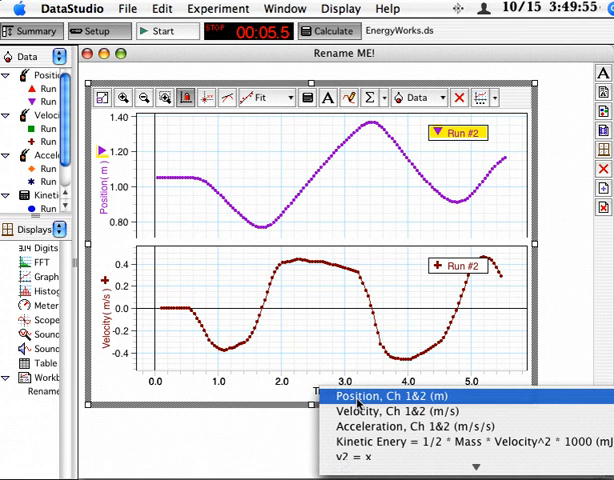
# Set the x-axis measurement to Position, Ch 1&2 (m).
pyautogui.click(390, 397)
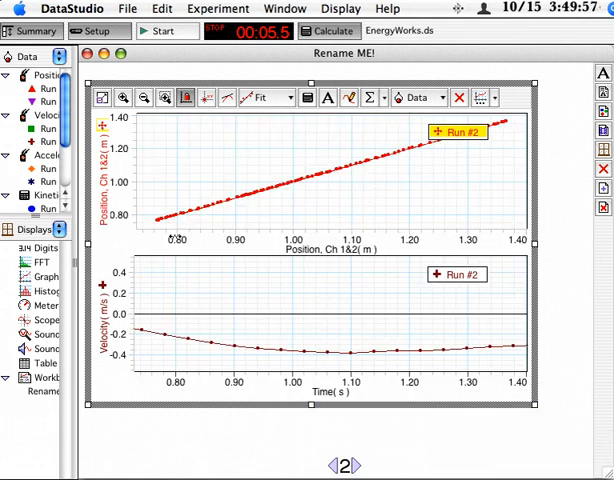
pyautogui.moveTo(145, 347)
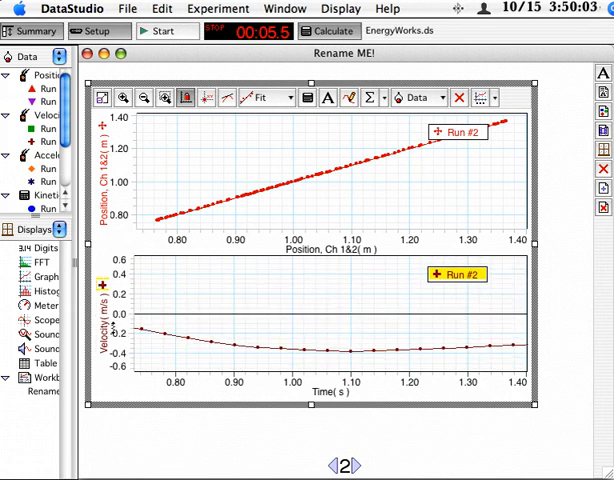
pyautogui.moveTo(325, 397)
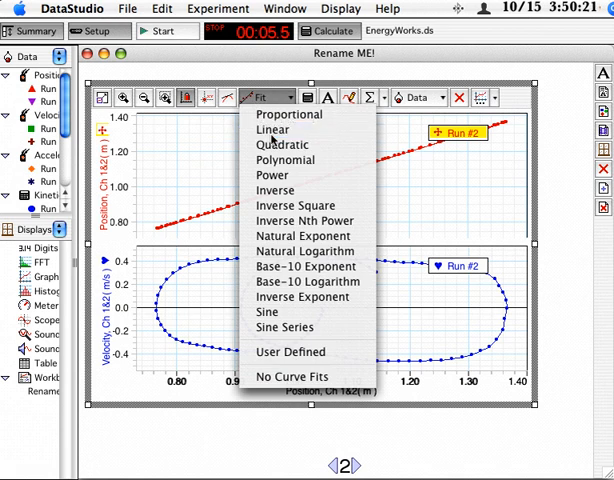
# Add a linear fit to Run #2 and a borderless 'asdf' annotation pointing Left Center.
pyautogui.click(268, 131)
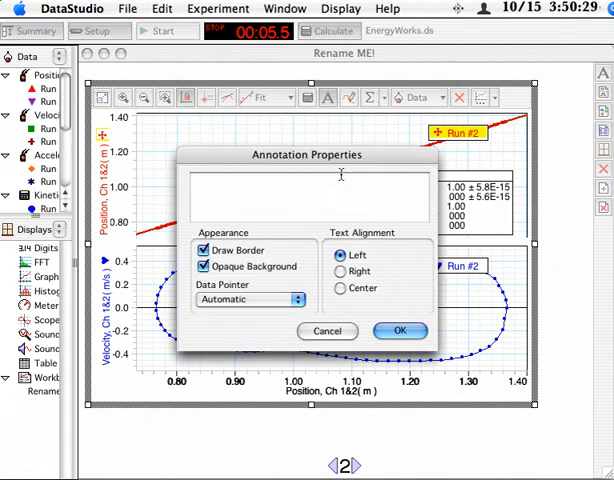
pyautogui.write('asdf')
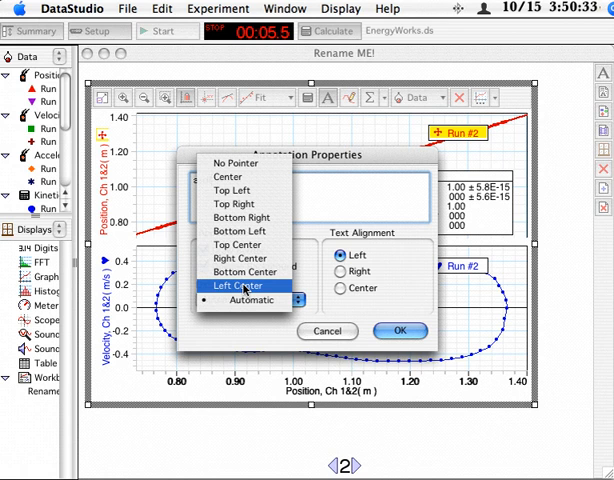
pyautogui.click(398, 331)
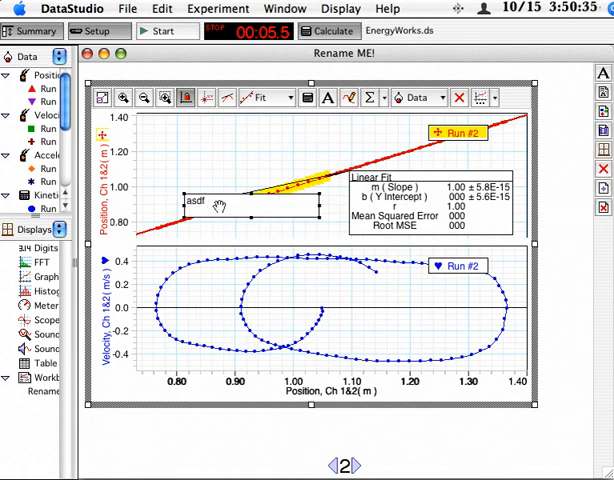
pyautogui.doubleClick(190, 201)
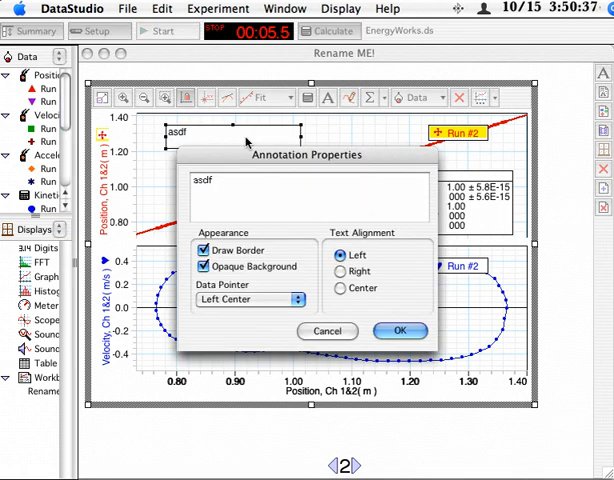
pyautogui.moveTo(237, 277)
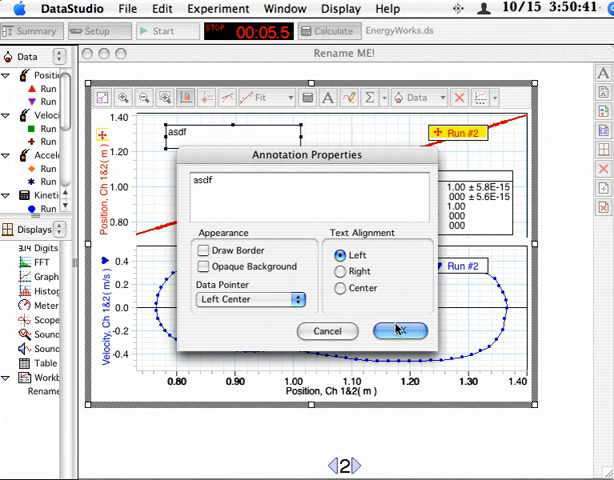
pyautogui.click(399, 331)
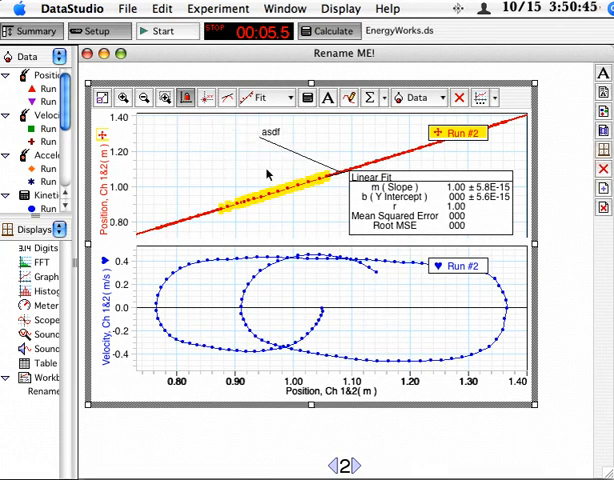
pyautogui.moveTo(181, 165)
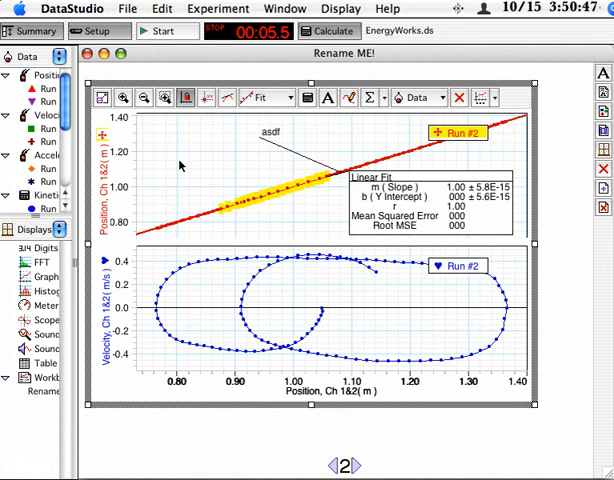
# Deselect the highlighted points and check the runs shown in the position and velocity graphs.
pyautogui.click(418, 97)
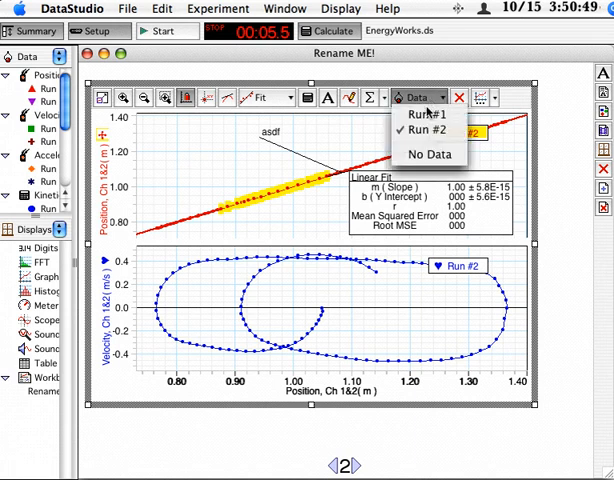
pyautogui.moveTo(333, 132)
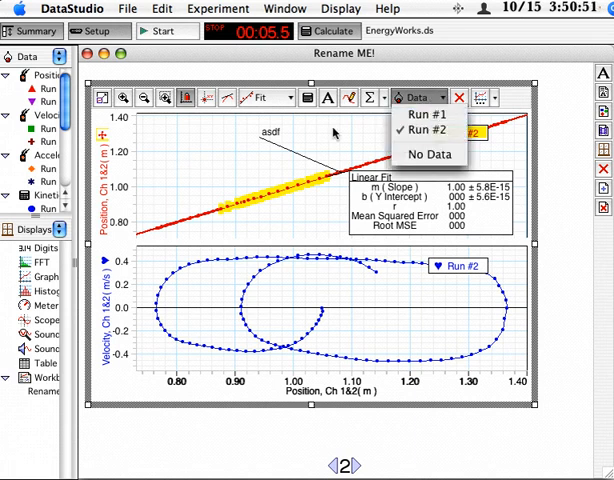
pyautogui.click(428, 130)
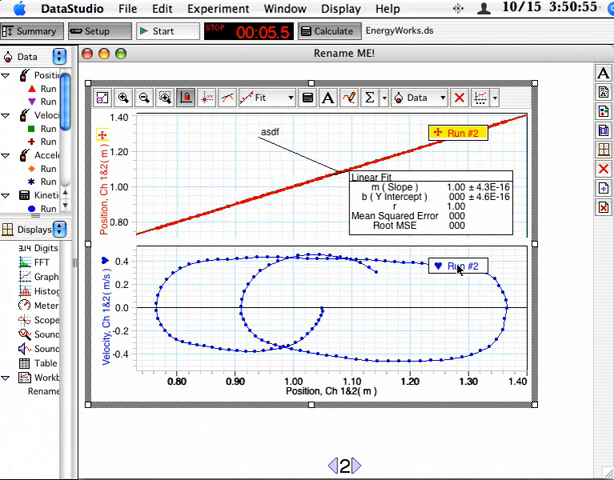
pyautogui.click(418, 97)
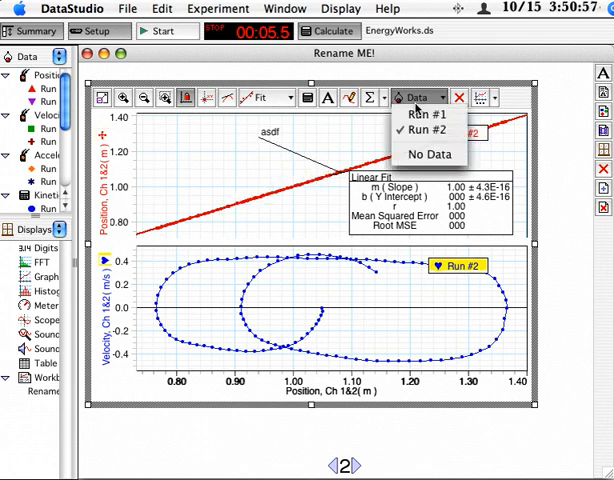
pyautogui.click(417, 113)
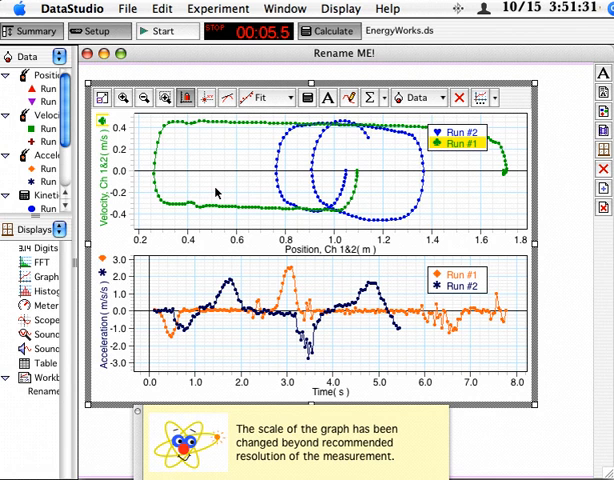
pyautogui.moveTo(349, 97)
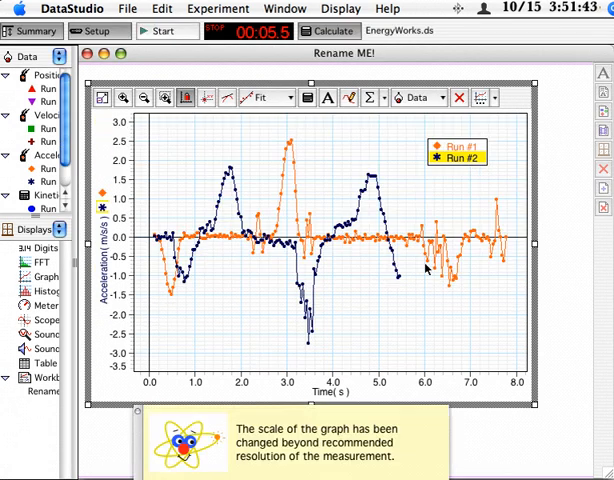
pyautogui.moveTo(70, 65)
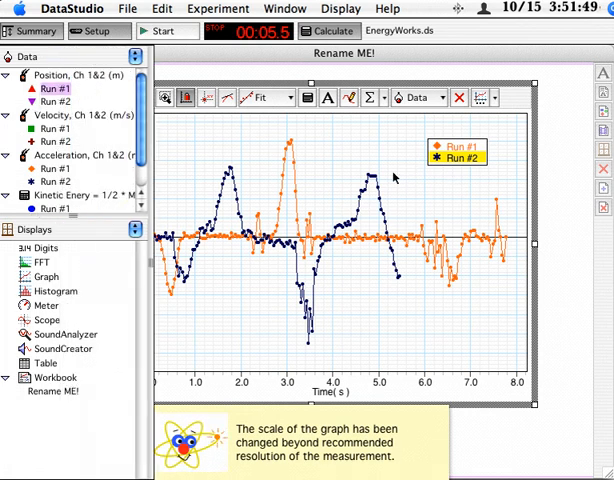
# Take Run #1 off the graph and delete the Kinetic Energy Run #2 data, confirming removal.
pyautogui.click(418, 97)
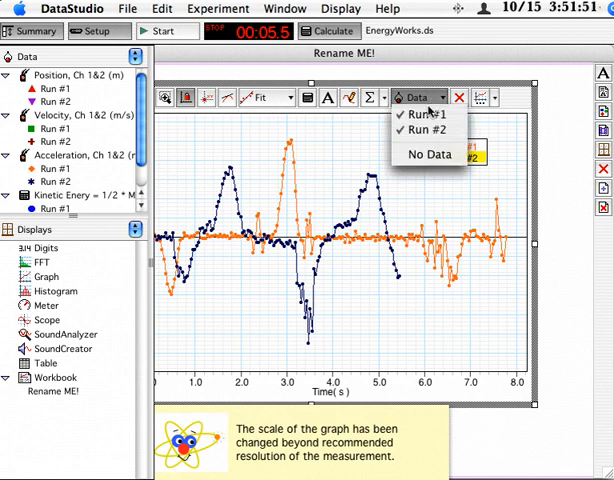
pyautogui.click(424, 113)
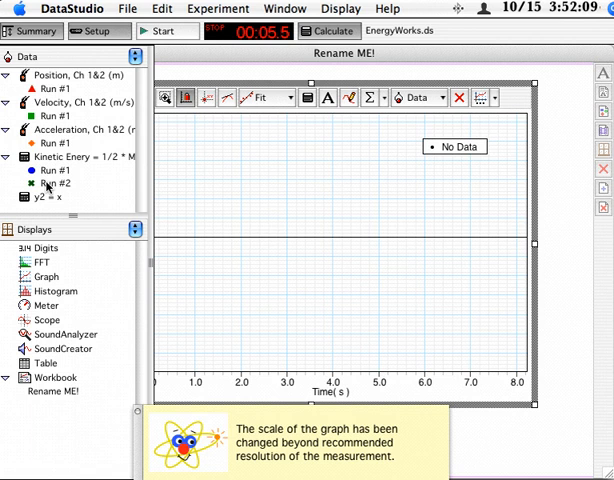
pyautogui.click(59, 183)
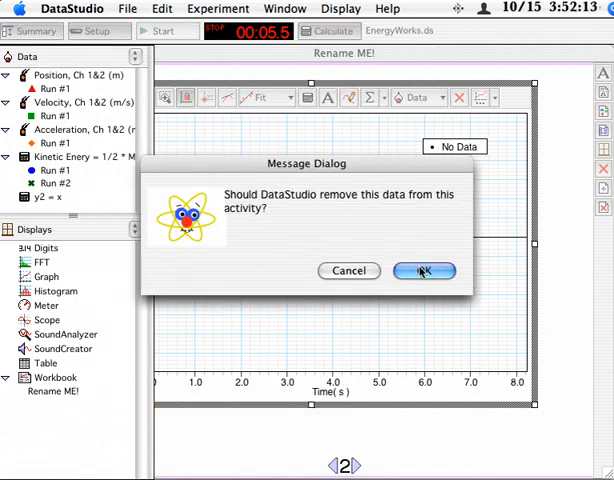
pyautogui.click(424, 271)
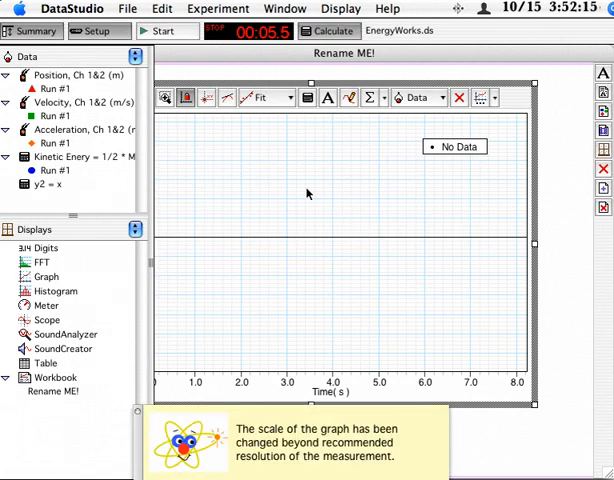
pyautogui.moveTo(340, 160)
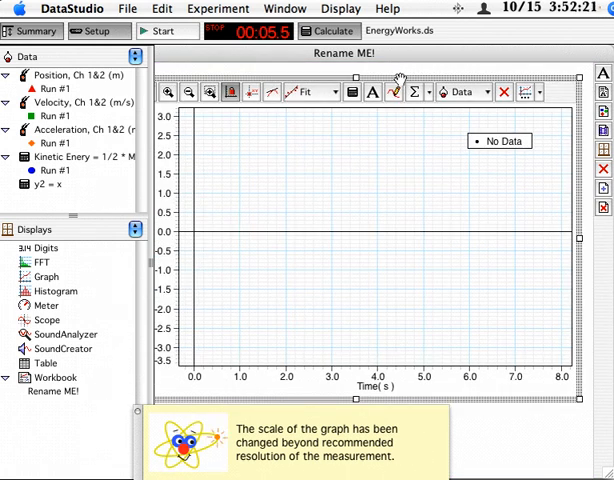
# Copy the empty acceleration graph, paste it onto page 3, and return to page 2.
pyautogui.click(160, 9)
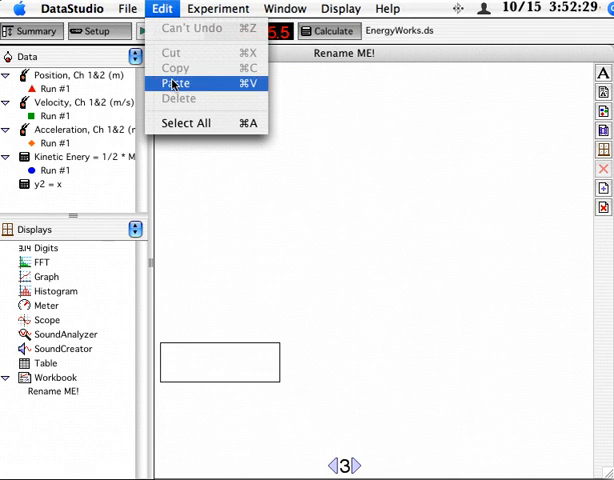
pyautogui.click(175, 83)
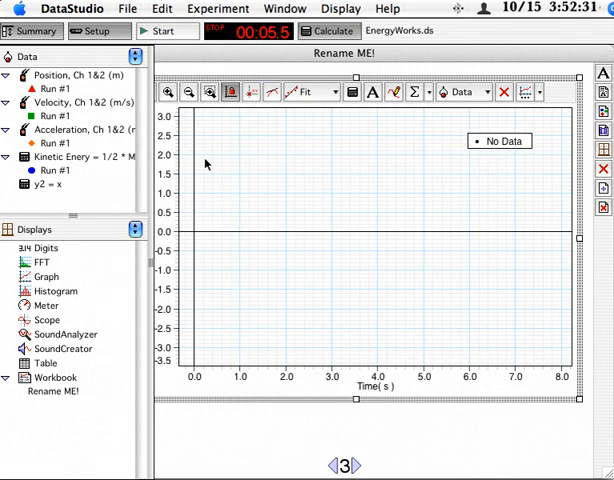
pyautogui.moveTo(288, 92)
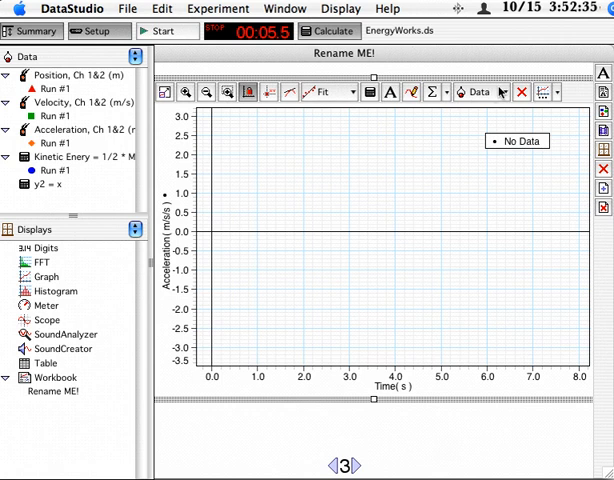
pyautogui.click(167, 31)
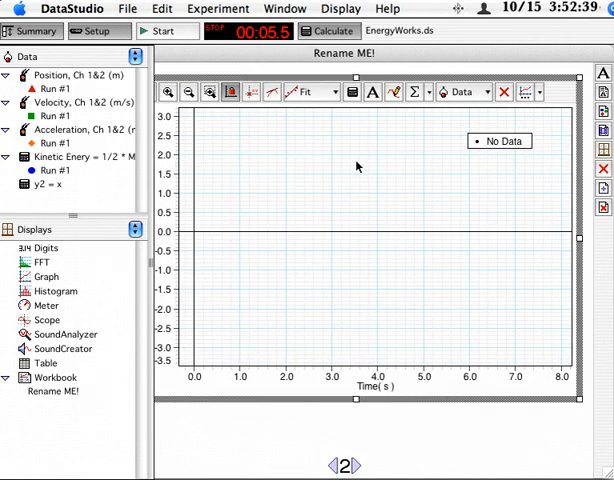
pyautogui.moveTo(346, 175)
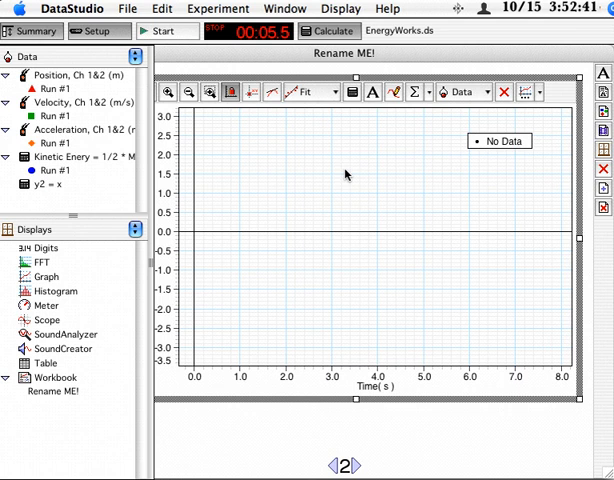